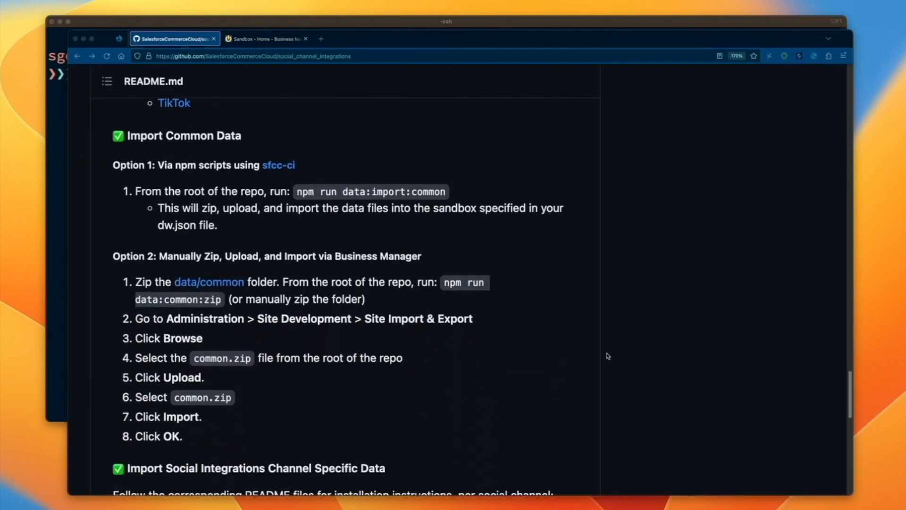
- Scroll the repository README down to the social channel list with the Google link
{"action": "scroll", "scroll_direction": "down", "scroll_amount": 3}
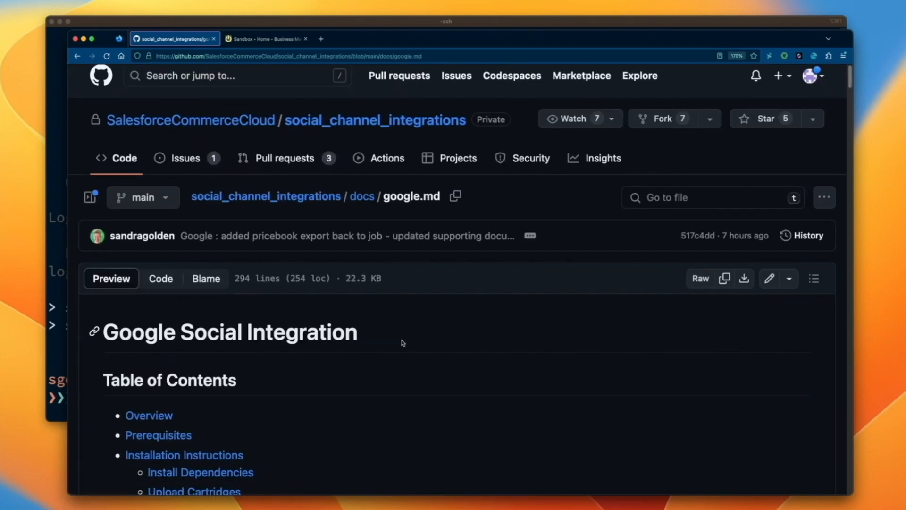
- Find the example cartridge path under Update Cartridge Paths, then return to the sandbox Business Manager
{"action": "left_click", "coordinate": [200, 472]}
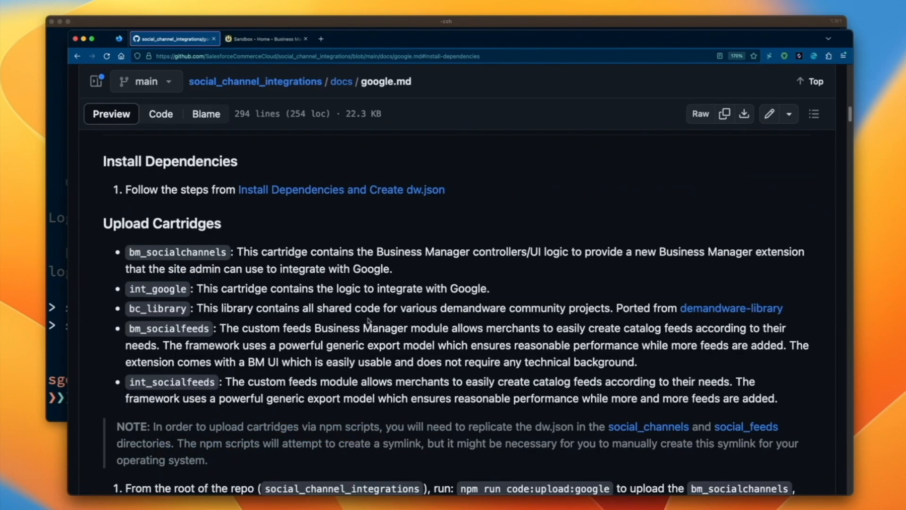
{"action": "scroll", "scroll_direction": "down", "scroll_amount": 3}
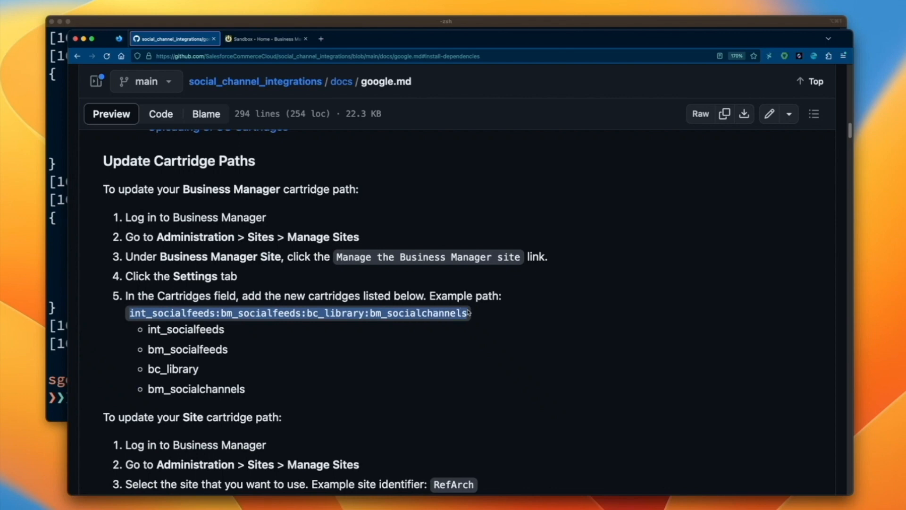
{"action": "left_click", "coordinate": [266, 39]}
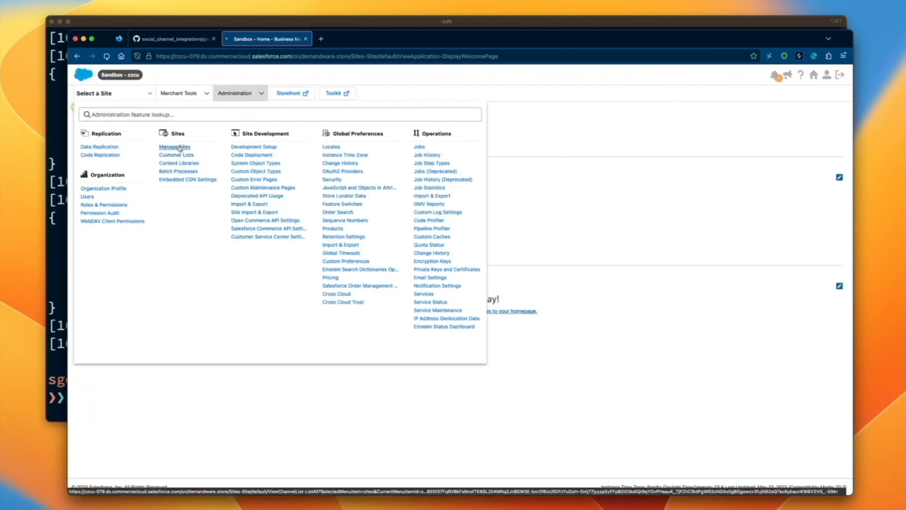
- In Manage Sites, prefix RefArch's cartridge path with int_google:int_socialfeeds:bc_library
{"action": "left_click", "coordinate": [174, 146]}
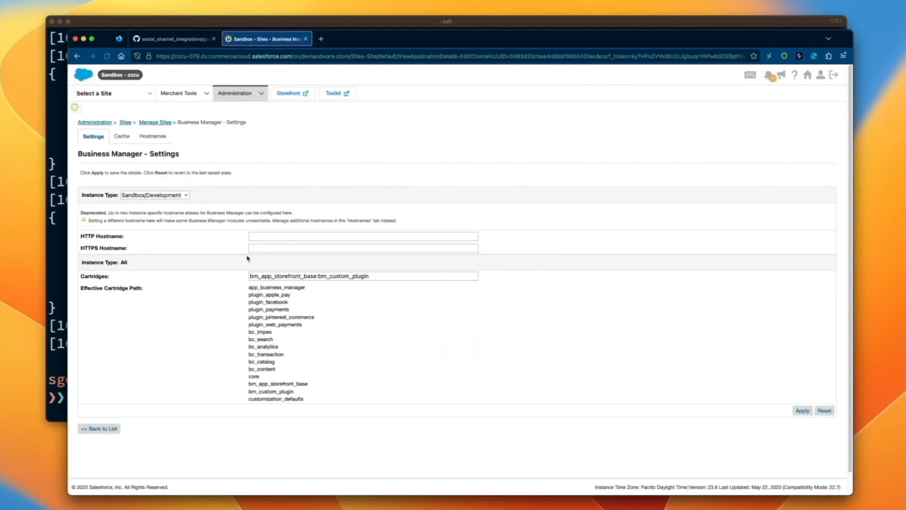
{"action": "left_click", "coordinate": [801, 410]}
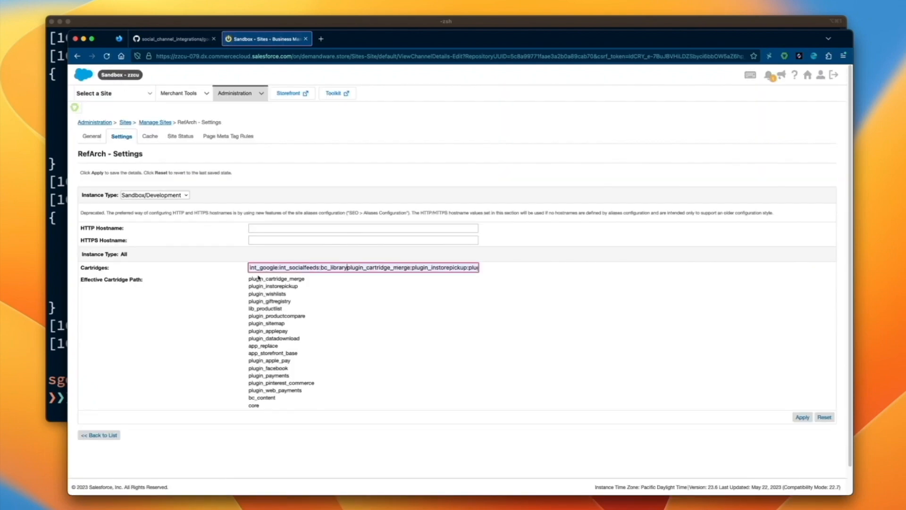
- Apply the RefArch site's new int_google cartridge path
{"action": "left_click", "coordinate": [172, 39]}
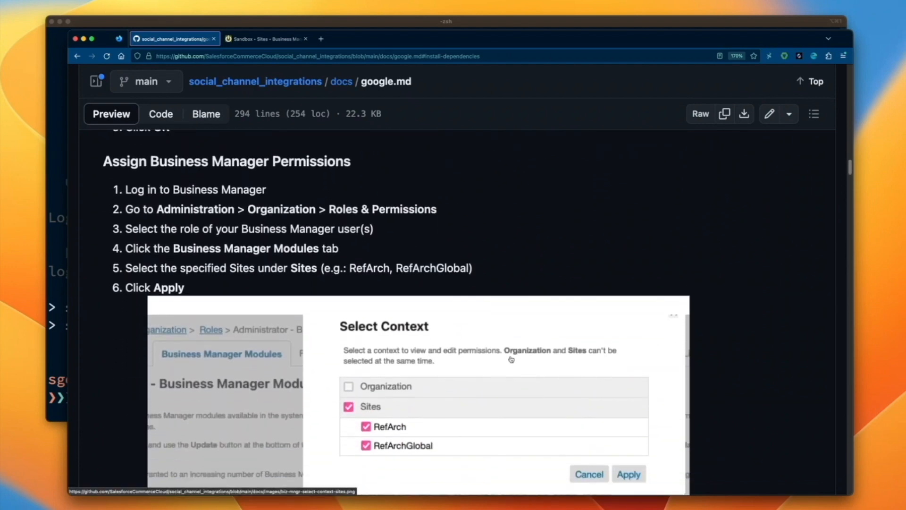
- Review the permission steps for the RefArch and RefArchGlobal site contexts
{"action": "left_click", "coordinate": [265, 38]}
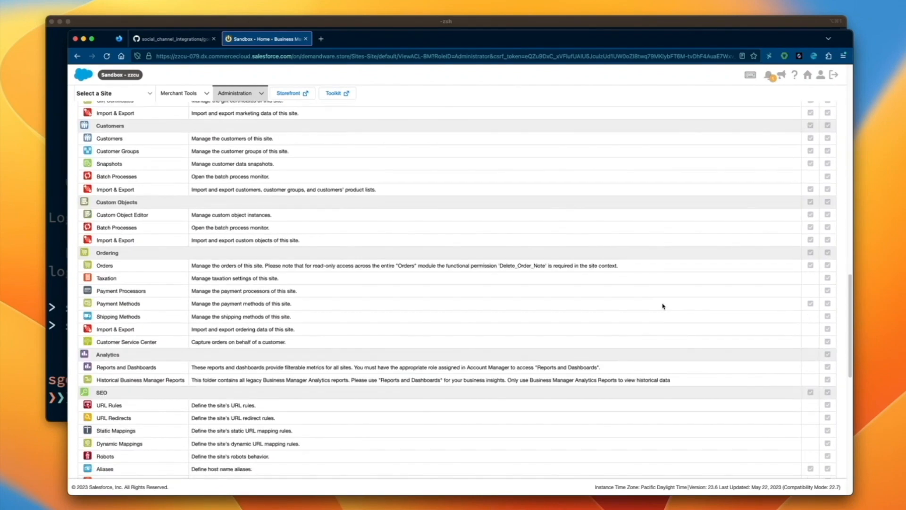
- Tick the role's site module permissions, such as Customers, Ordering, Analytics and SEO, and update
{"action": "left_click", "coordinate": [173, 38]}
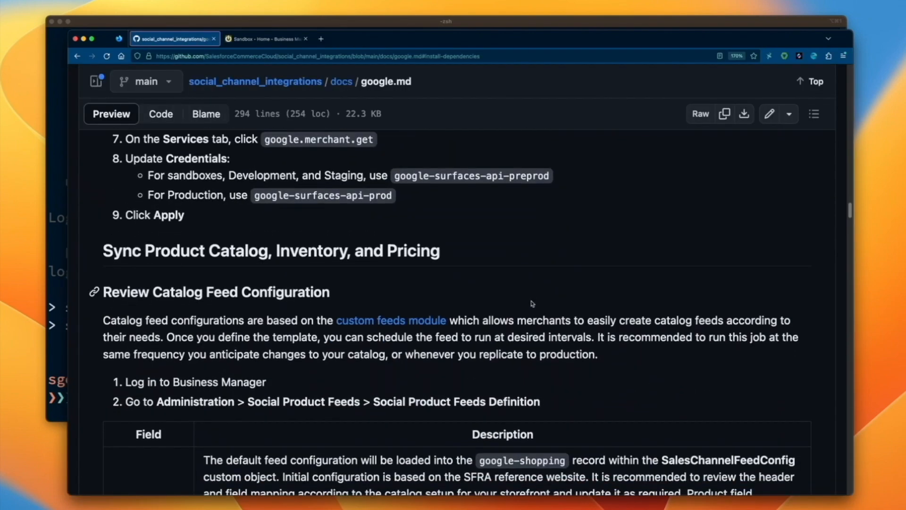
- Review the Sync Product Catalog, Inventory, and Pricing steps and inspect the ExportPriceBook job step
{"action": "left_click", "coordinate": [266, 39]}
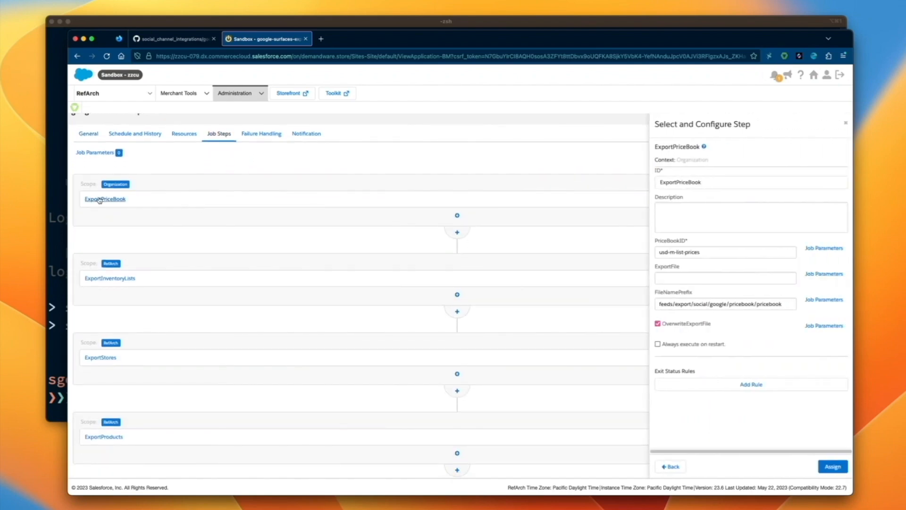
{"action": "left_click", "coordinate": [100, 357]}
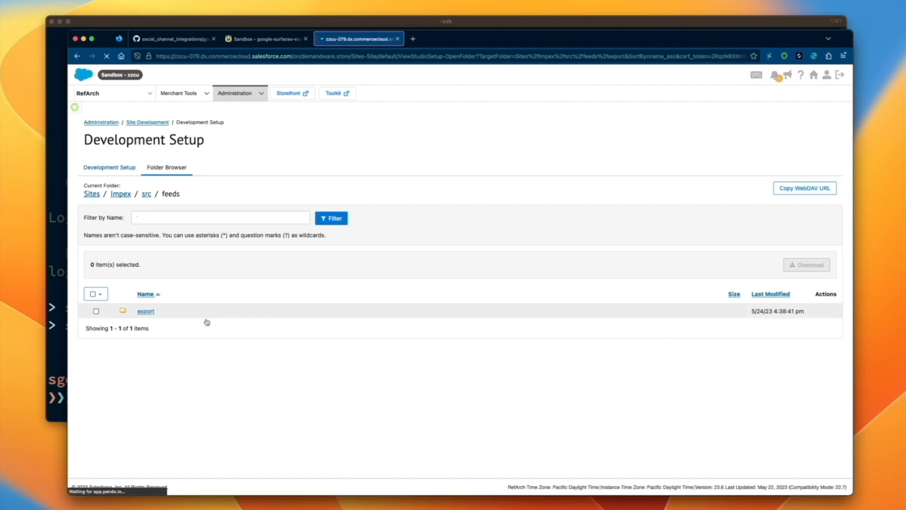
- Open the export folder under Impex/src/feeds to reveal its social subfolder
{"action": "left_click", "coordinate": [144, 311]}
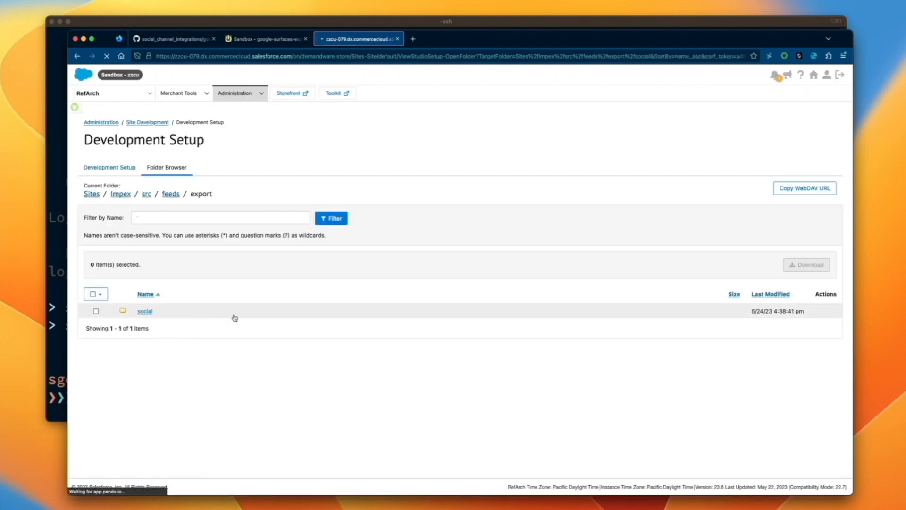